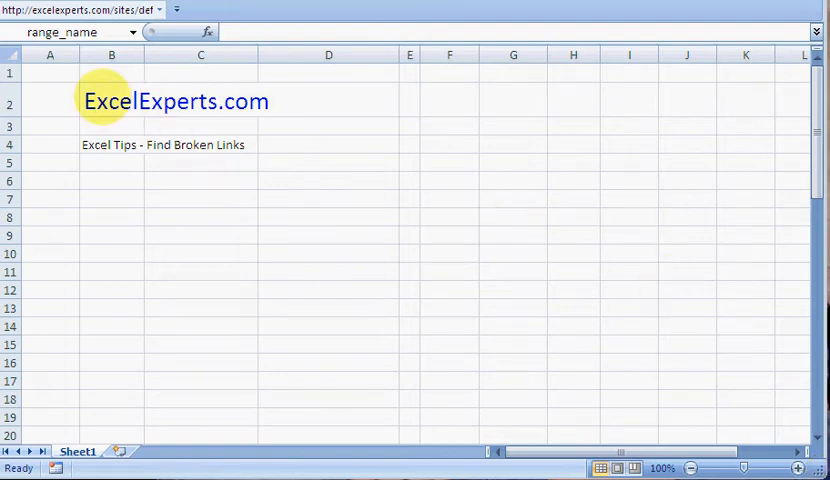
# Bring up the ExcelExperts Find Broken Links blog post in Internet Explorer.
pyautogui.click(112, 144)
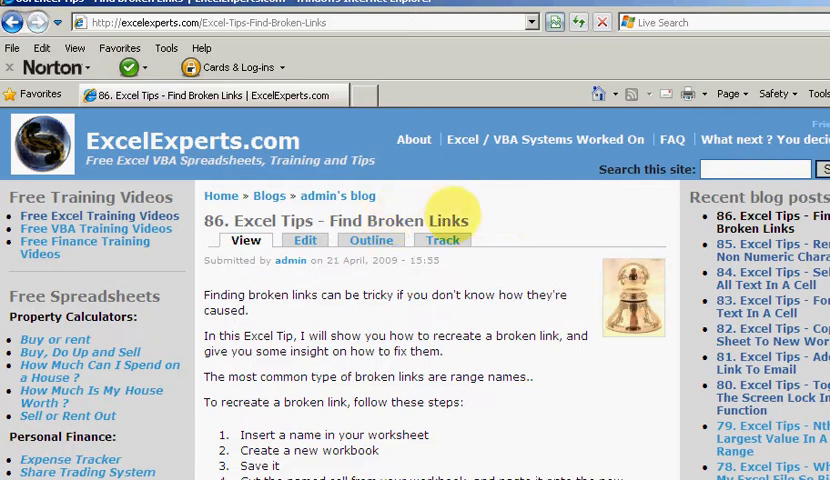
# Return to the find-broken-links workbook with the sheet showing cell B6 active.
pyautogui.doubleClick(240, 220)
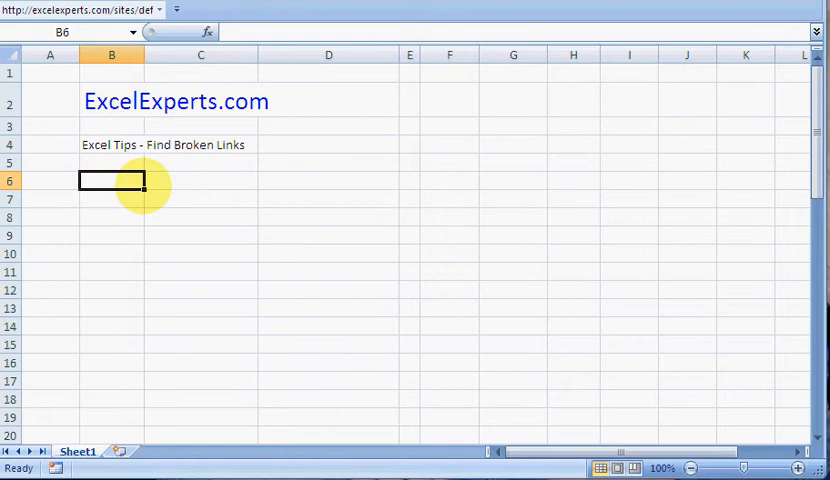
# Enter the label 'range name' in C7 and the value 123 in D7.
pyautogui.click(200, 198)
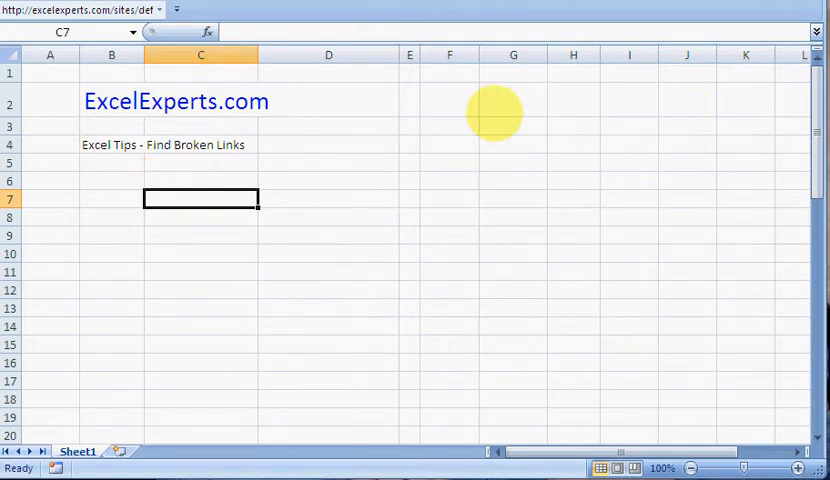
pyautogui.write('range name')
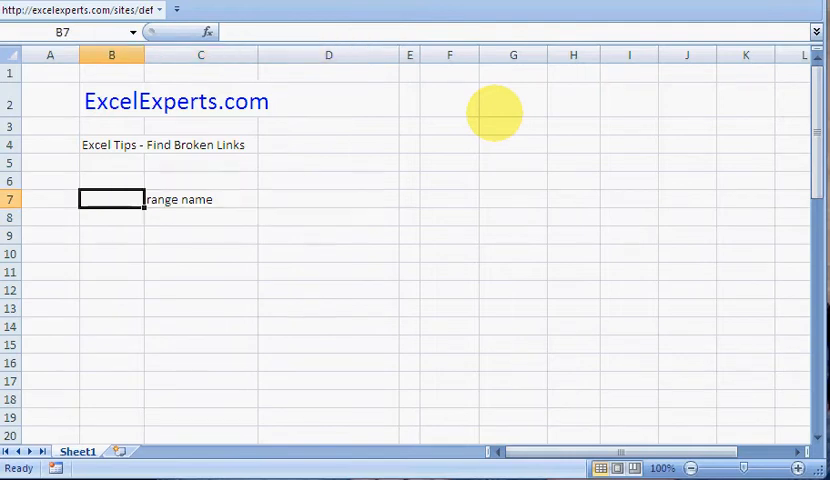
pyautogui.click(328, 198)
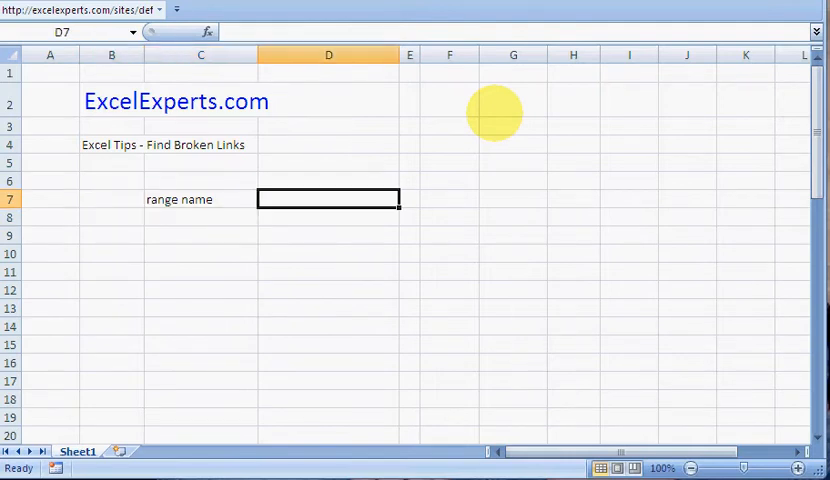
pyautogui.write('123')
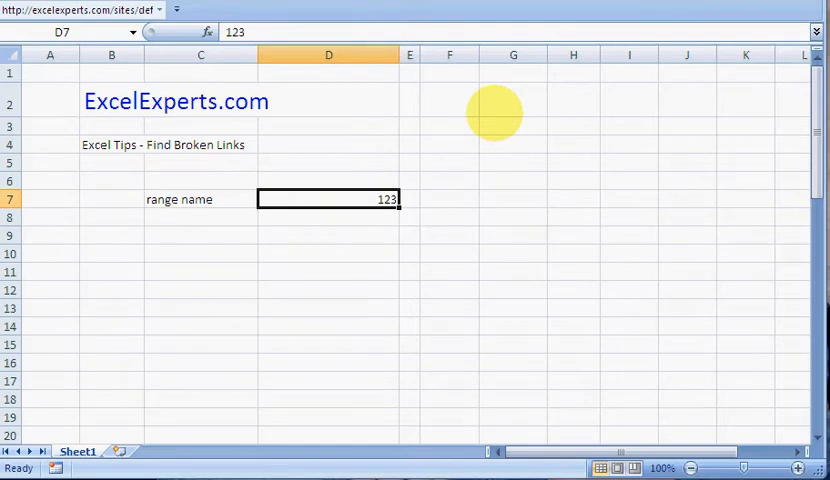
# Define D7 as range_name from its left-column label, replacing the old definition, and target C10 for the name list.
pyautogui.click(200, 200)
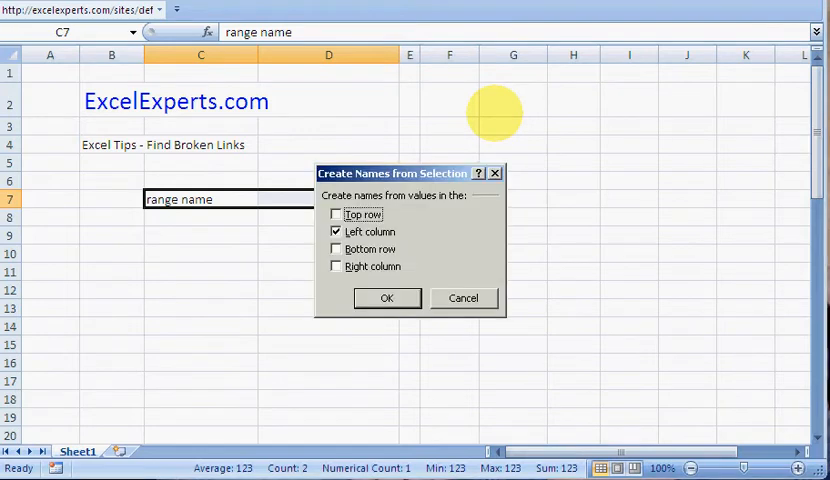
pyautogui.click(388, 298)
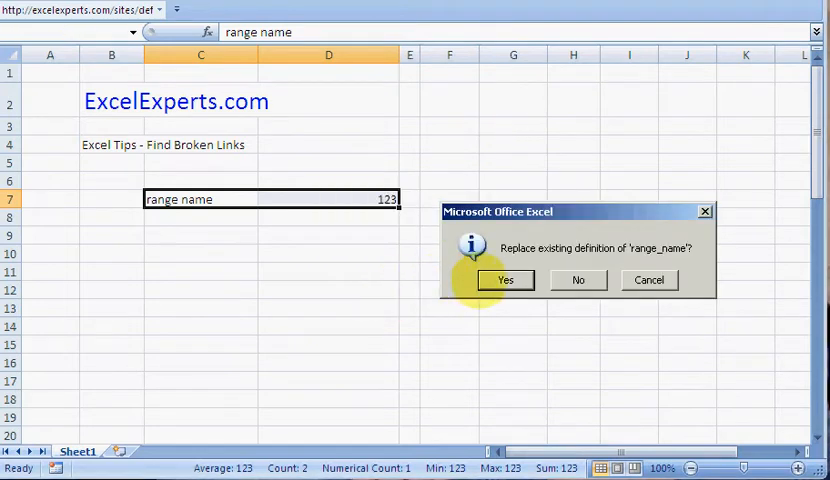
pyautogui.click(504, 280)
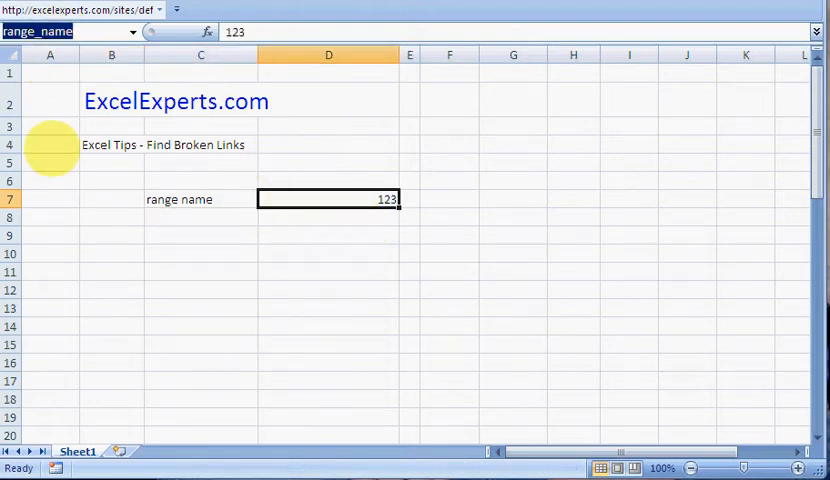
pyautogui.click(200, 252)
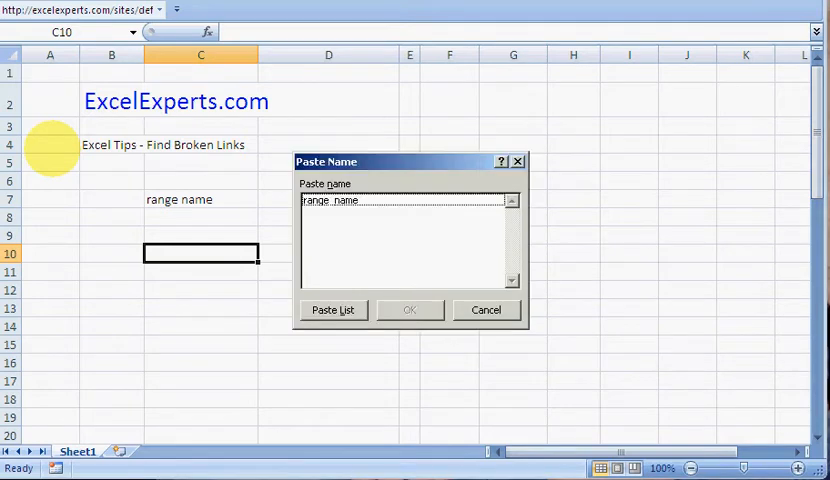
# Paste the name list showing range_name = Sheet1!$D$7, then move the 123 cell into Book5 for deletion.
pyautogui.click(332, 308)
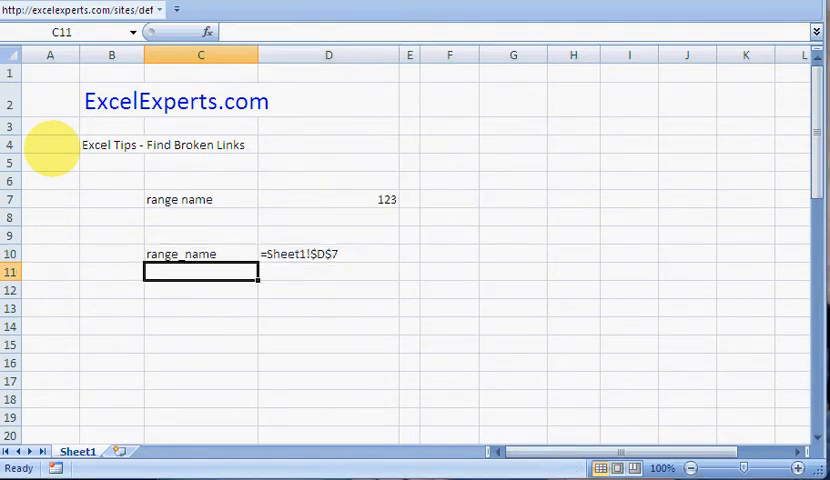
pyautogui.click(328, 252)
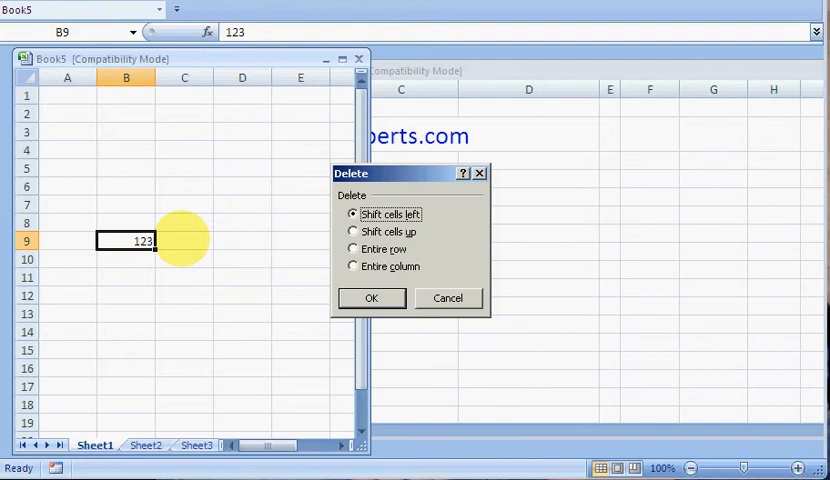
# Delete the Book5 cell so the re-pasted list shows =[Book5]Sheet1!#REF!, and bring up Name Manager.
pyautogui.click(372, 296)
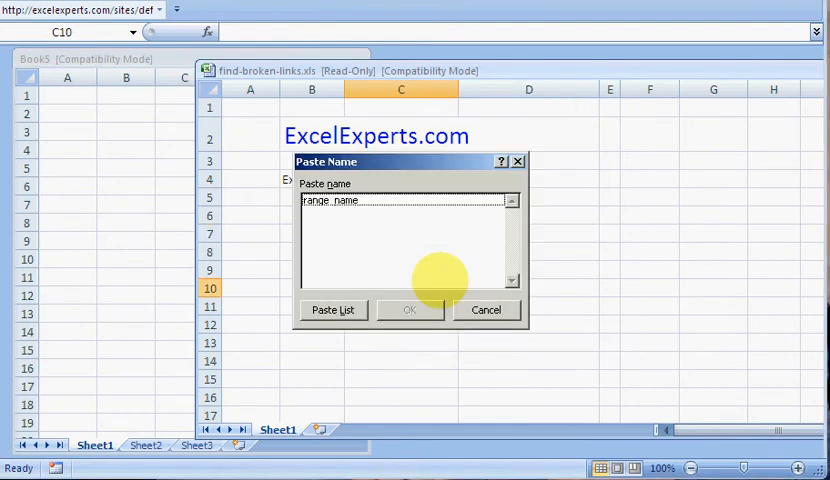
pyautogui.click(408, 308)
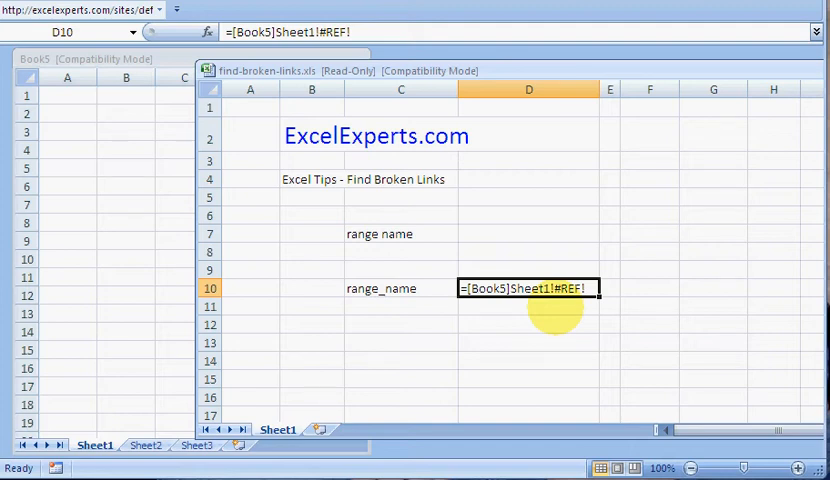
pyautogui.click(400, 268)
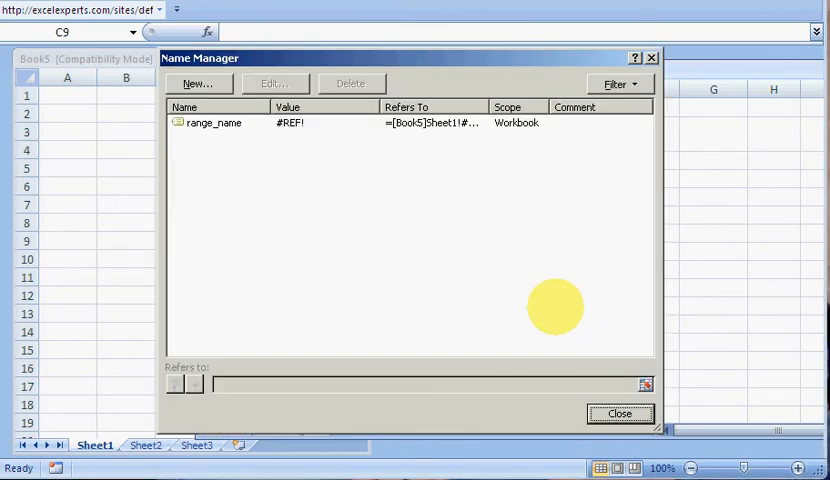
# Delete the broken range_name in Name Manager, leaving no defined names, and close it.
pyautogui.click(212, 122)
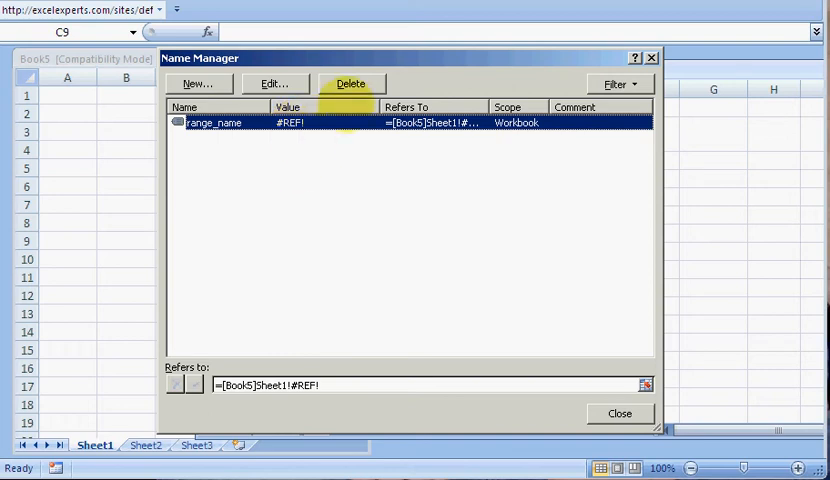
pyautogui.click(352, 84)
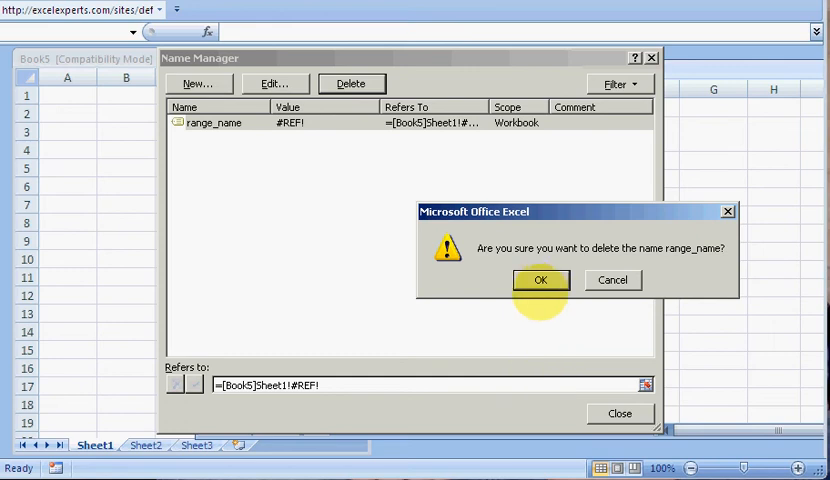
pyautogui.click(540, 280)
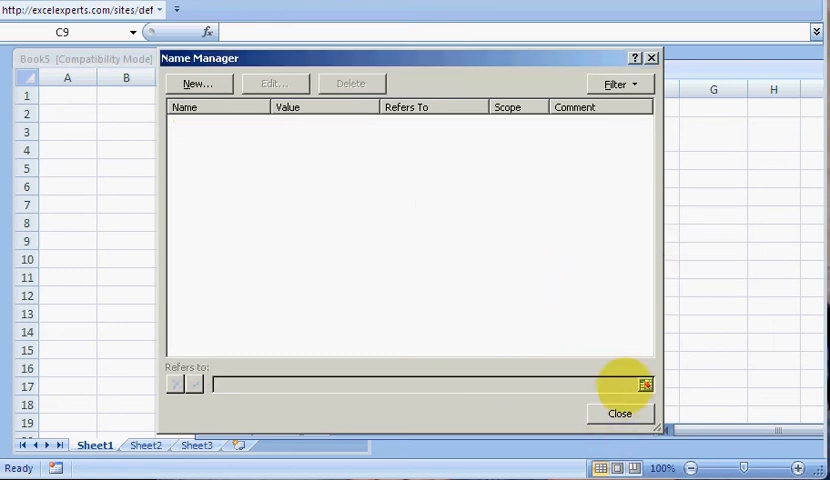
pyautogui.click(620, 412)
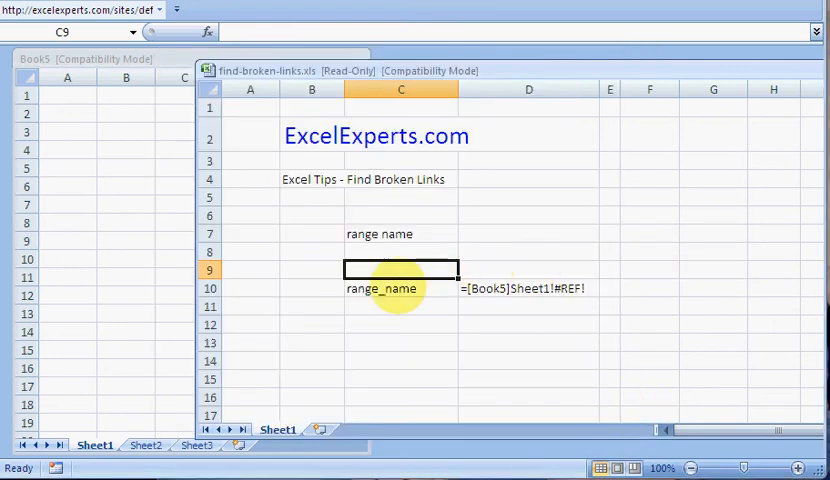
pyautogui.click(400, 288)
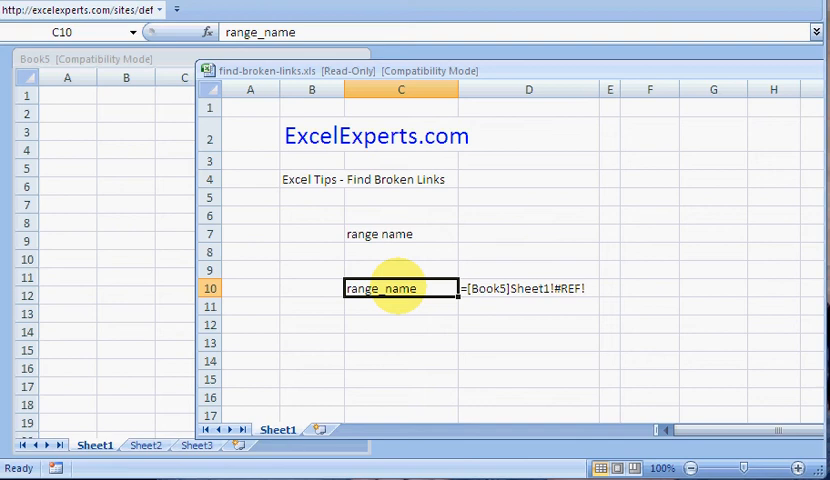
pyautogui.click(528, 252)
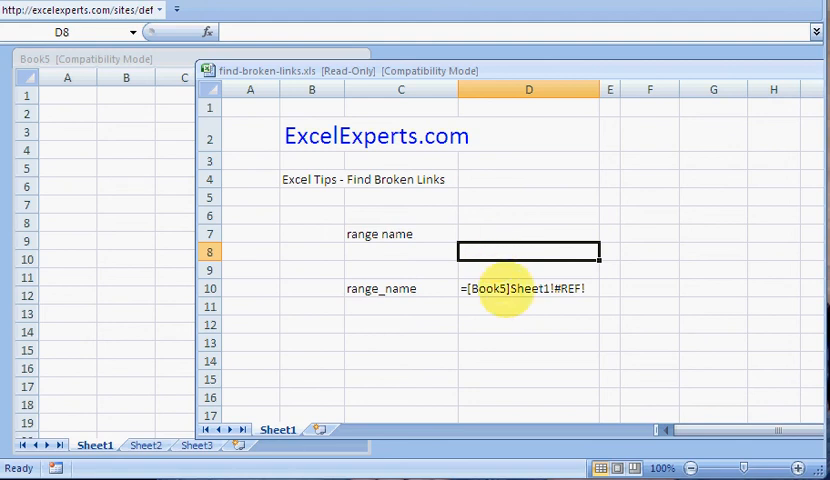
pyautogui.click(528, 288)
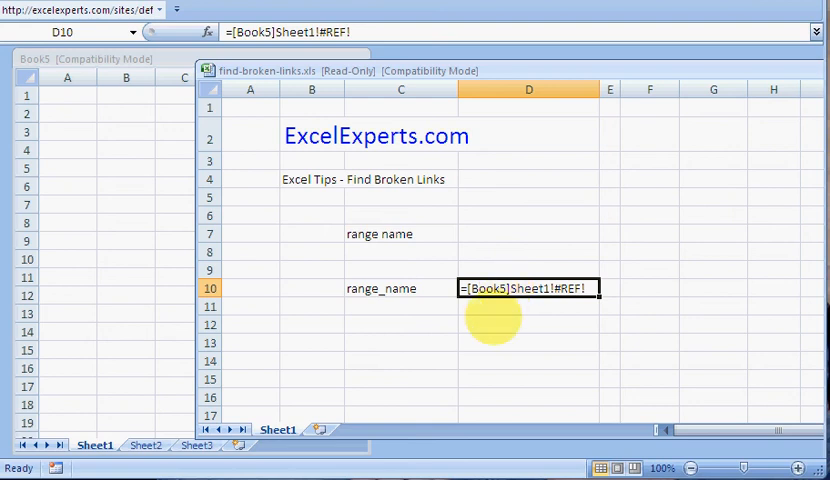
pyautogui.click(528, 324)
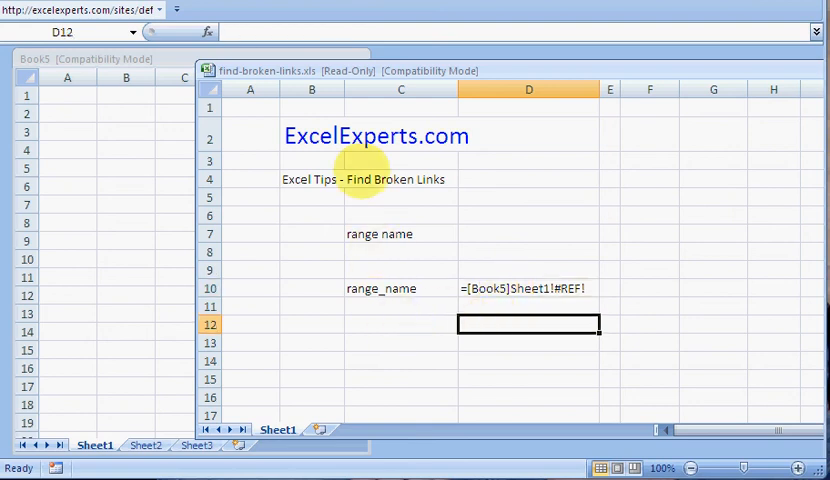
pyautogui.click(312, 180)
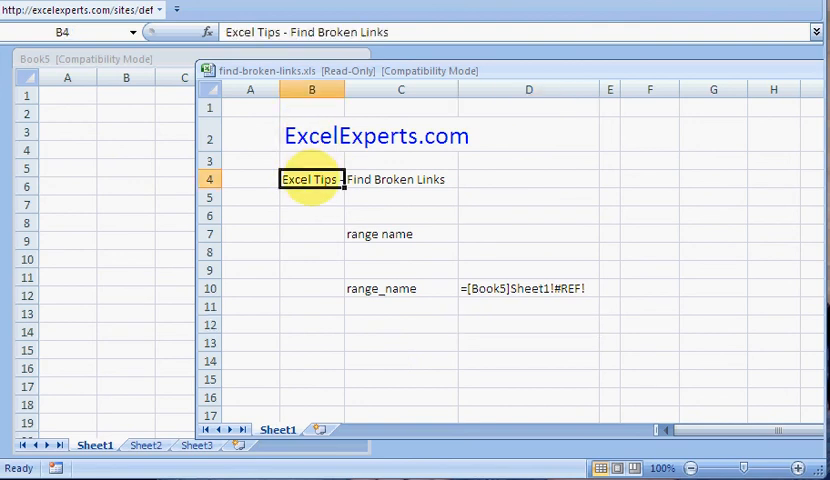